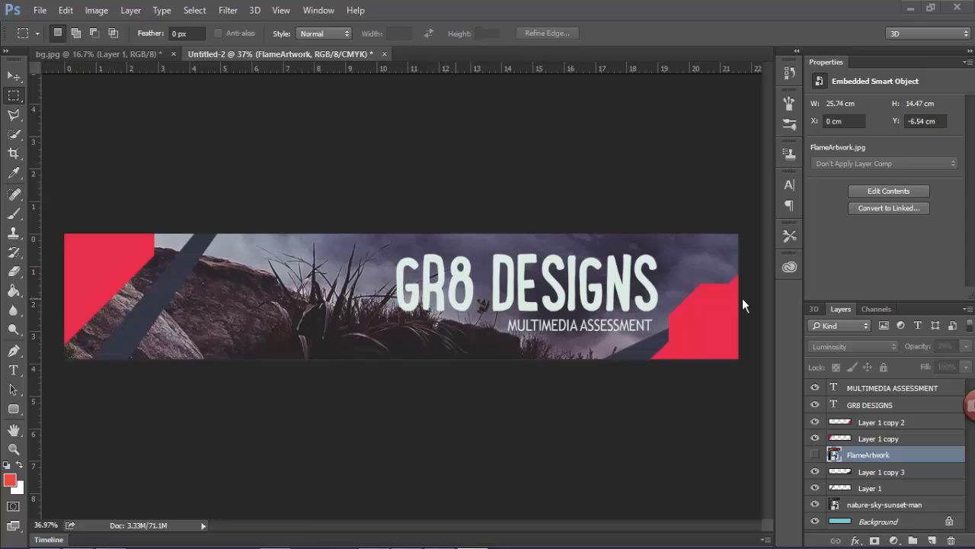
mouse_move(674, 361)
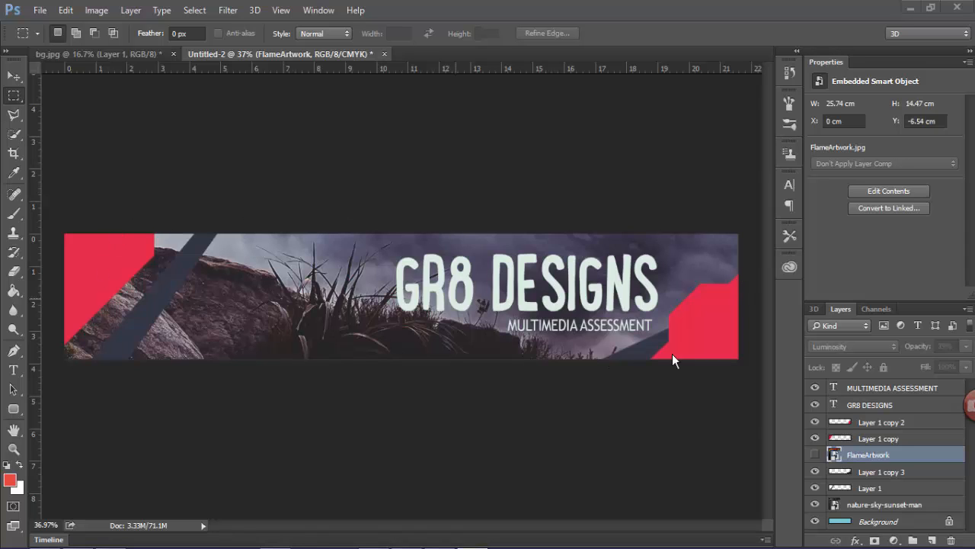
mouse_move(670, 361)
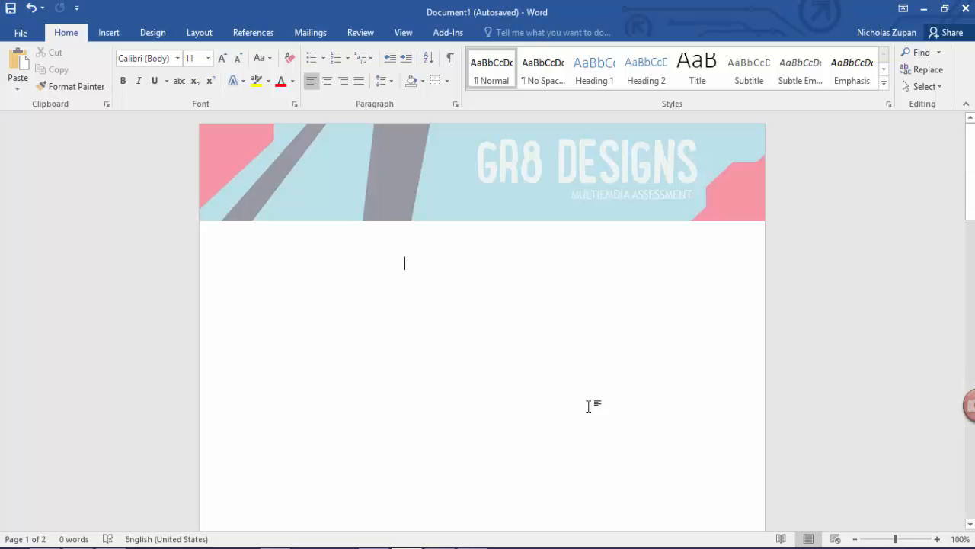
mouse_move(547, 193)
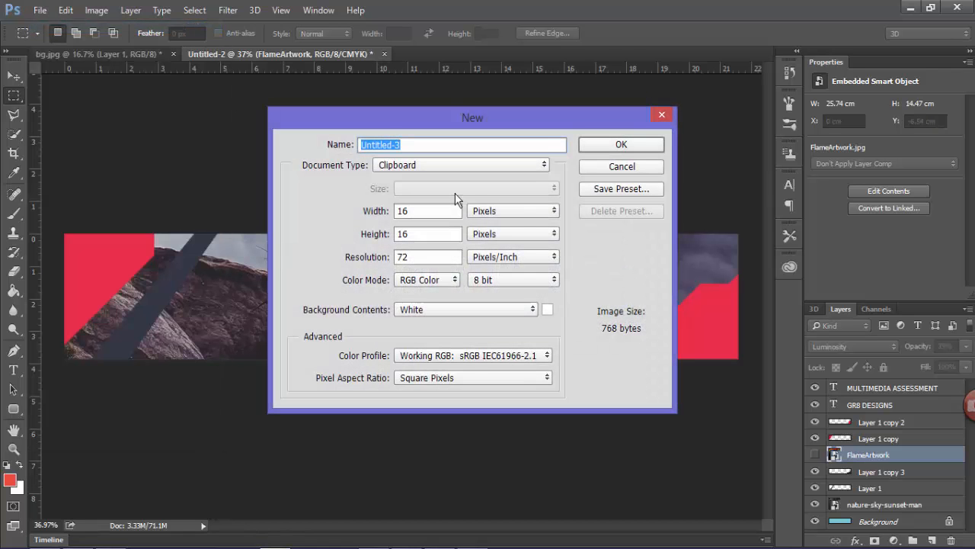
Enter a width of 2550 and height of 450 pixels and confirm the new document
text(2550)
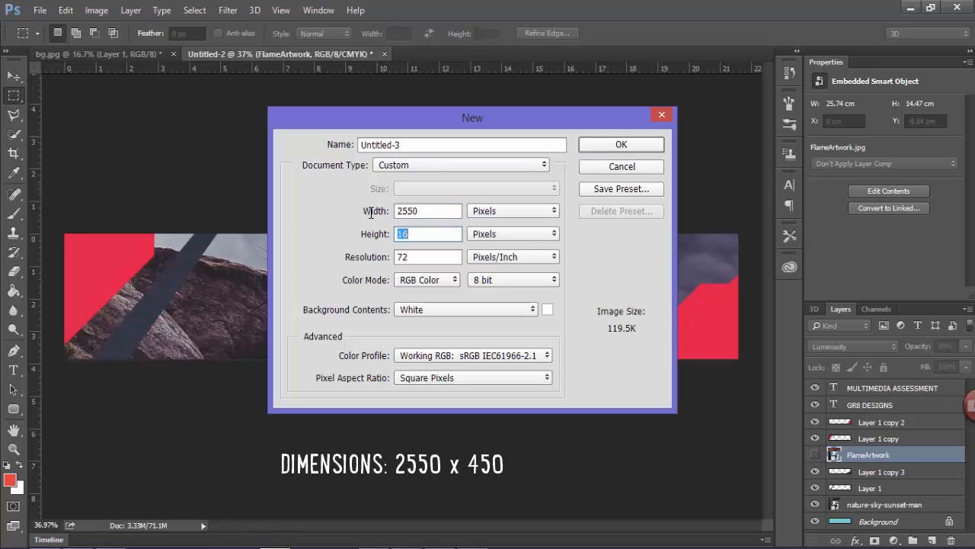
text(450)
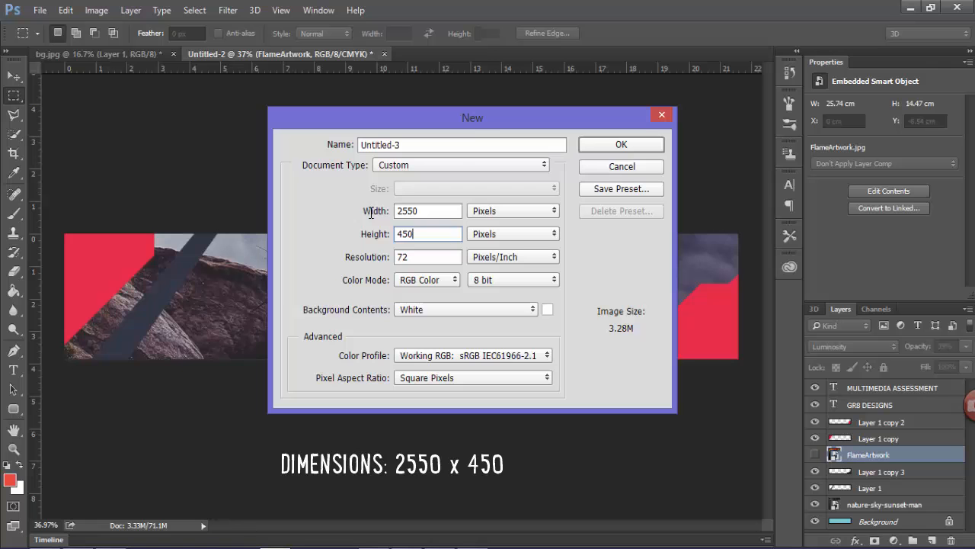
click(621, 144)
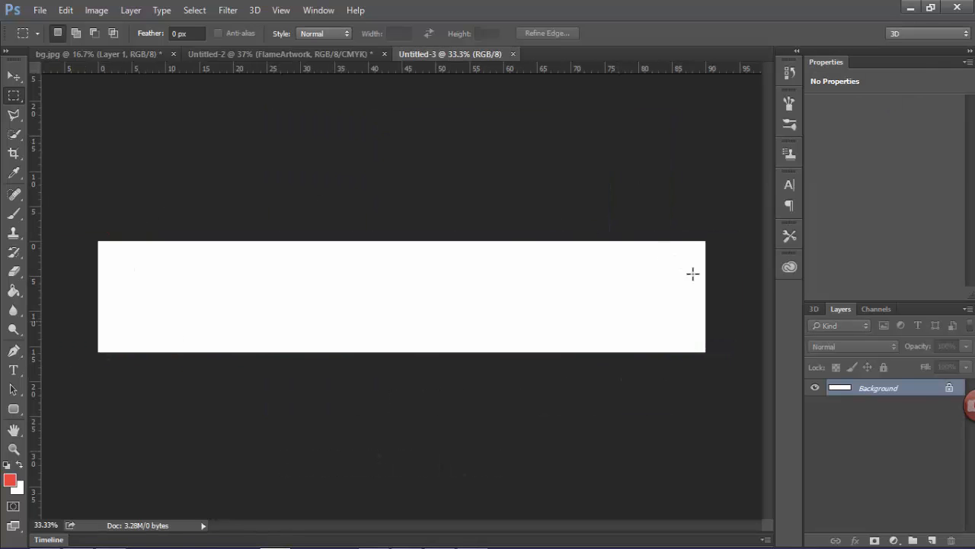
mouse_move(467, 259)
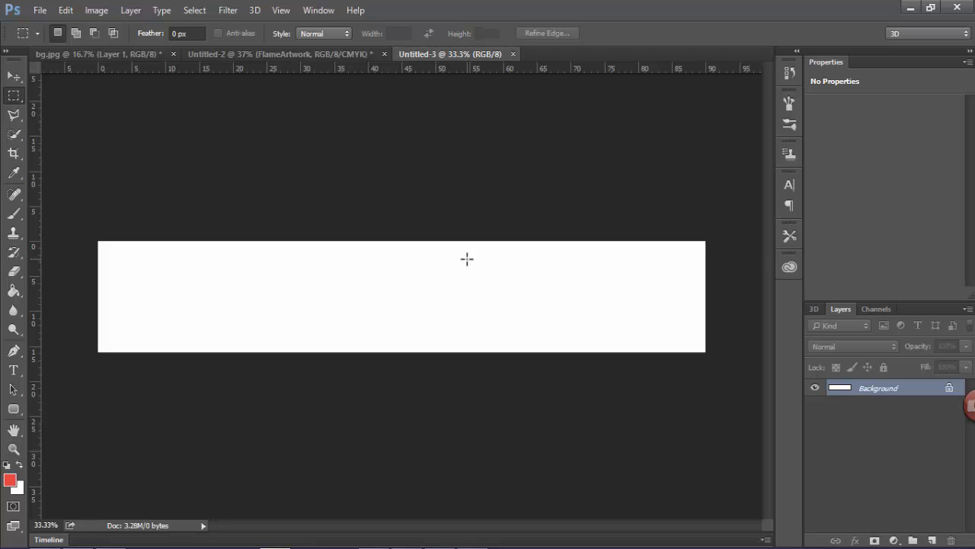
mouse_move(236, 373)
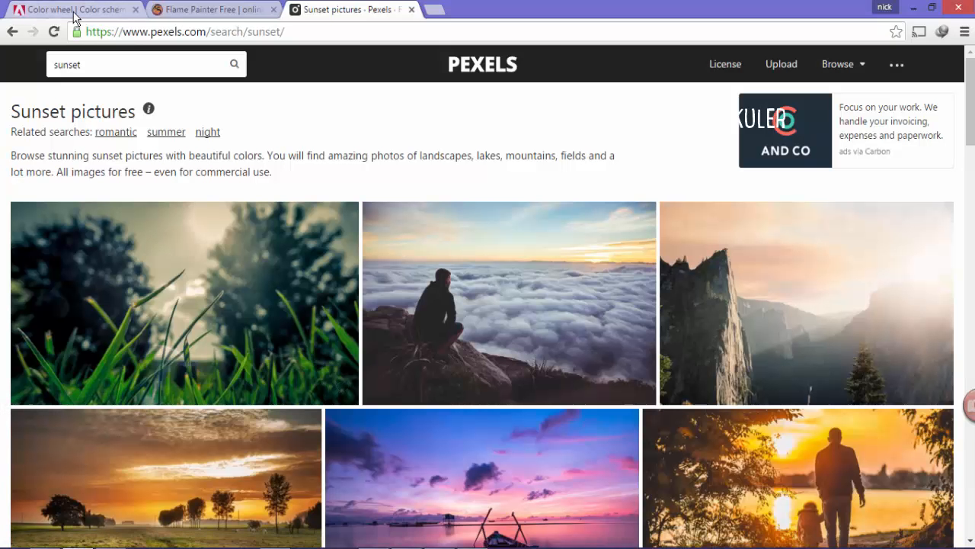
Switch to Adobe Color to view the Flat UI swatches and their hex codes
click(72, 9)
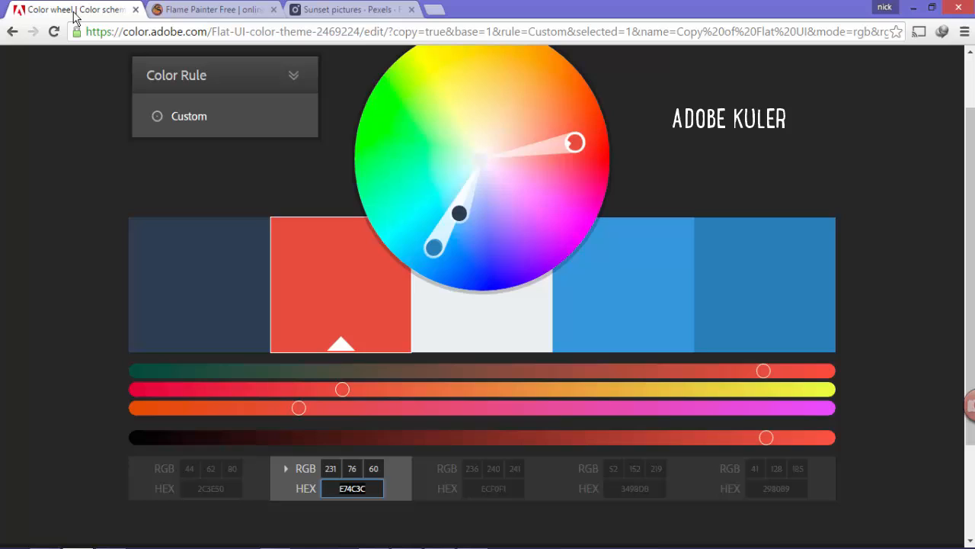
mouse_move(198, 328)
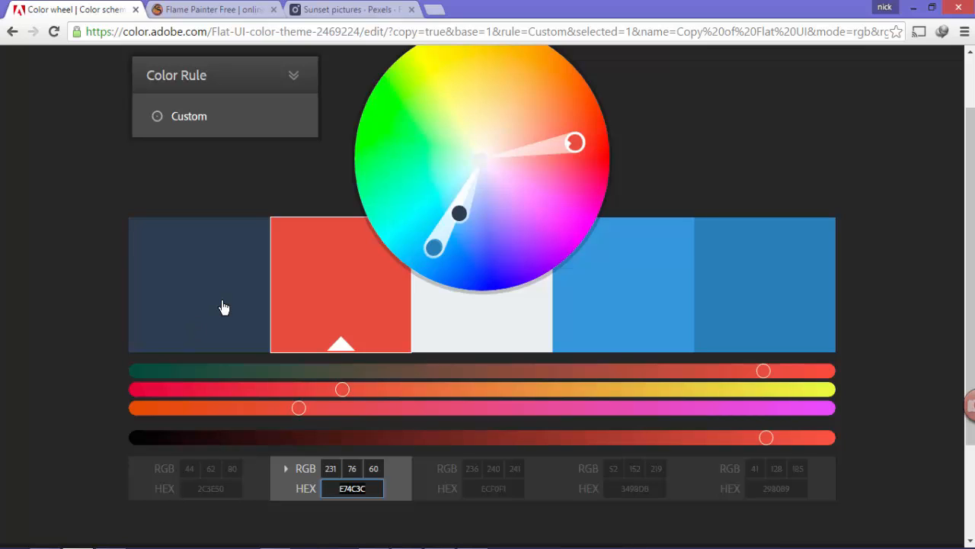
mouse_move(608, 497)
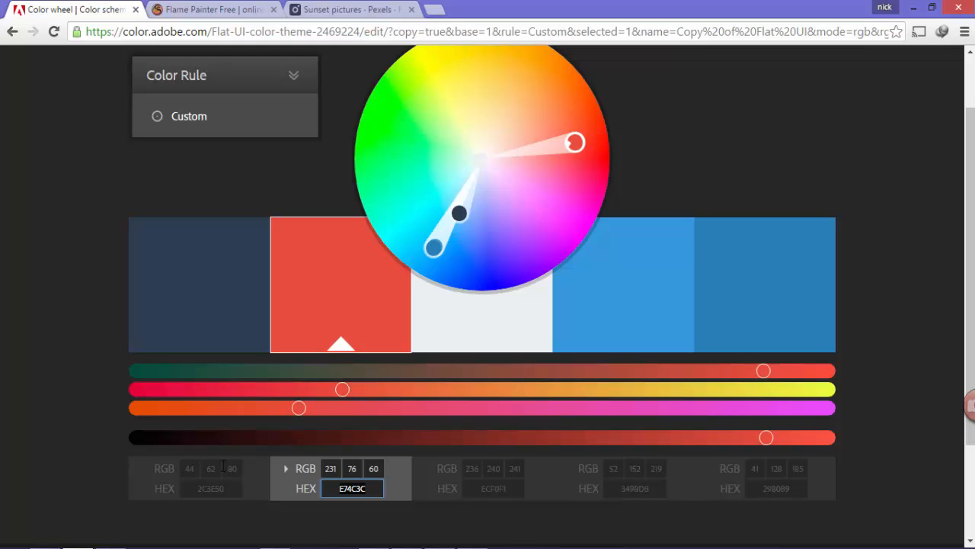
mouse_move(823, 481)
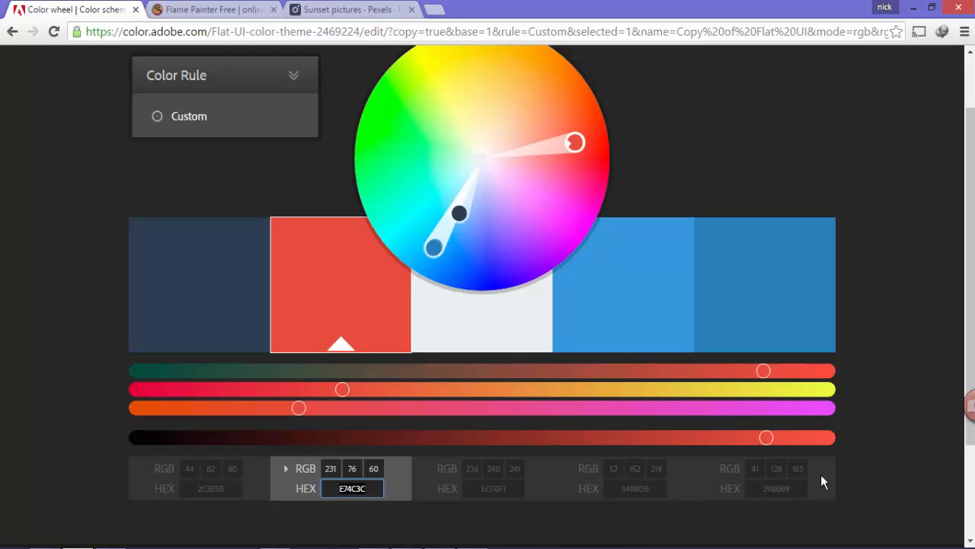
mouse_move(509, 416)
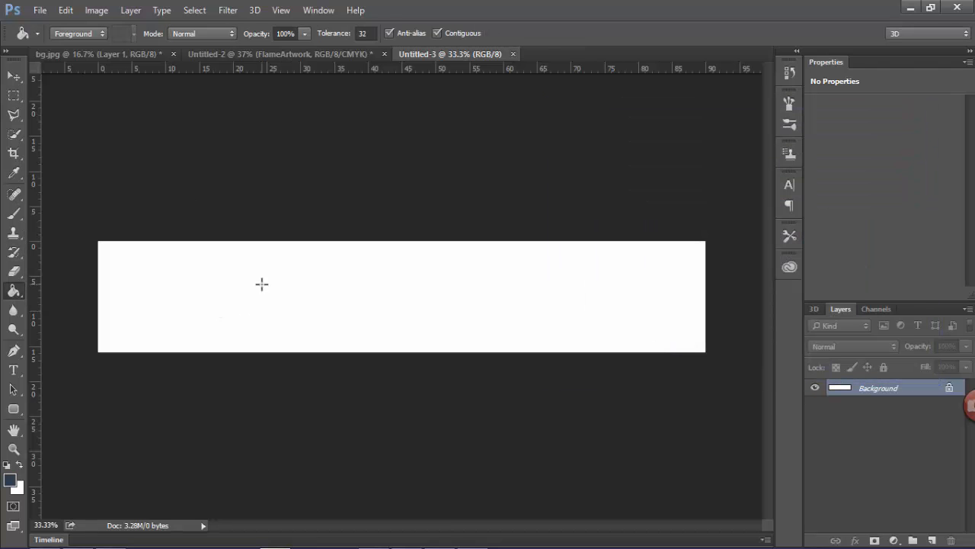
Fill the canvas with the theme's dark navy and convert Background into Layer 0
click(681, 326)
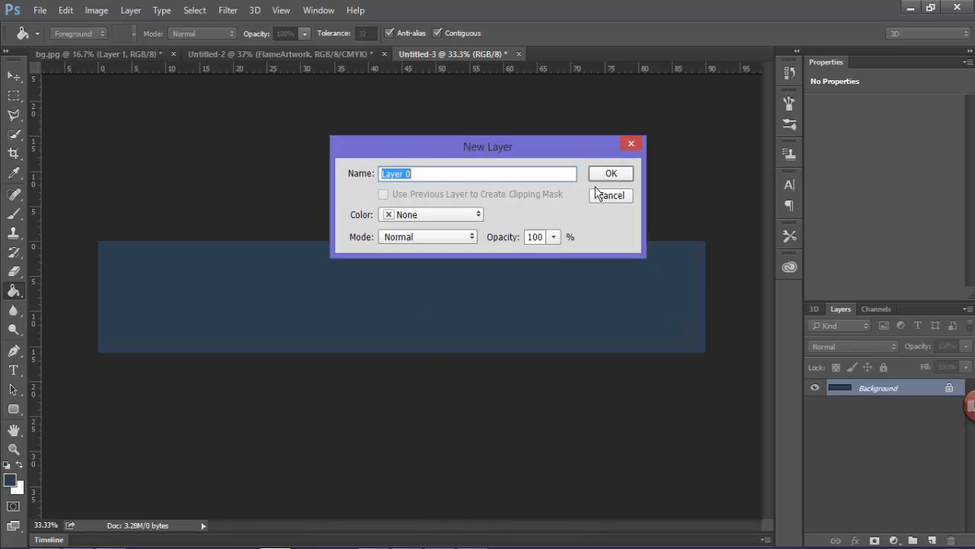
click(610, 172)
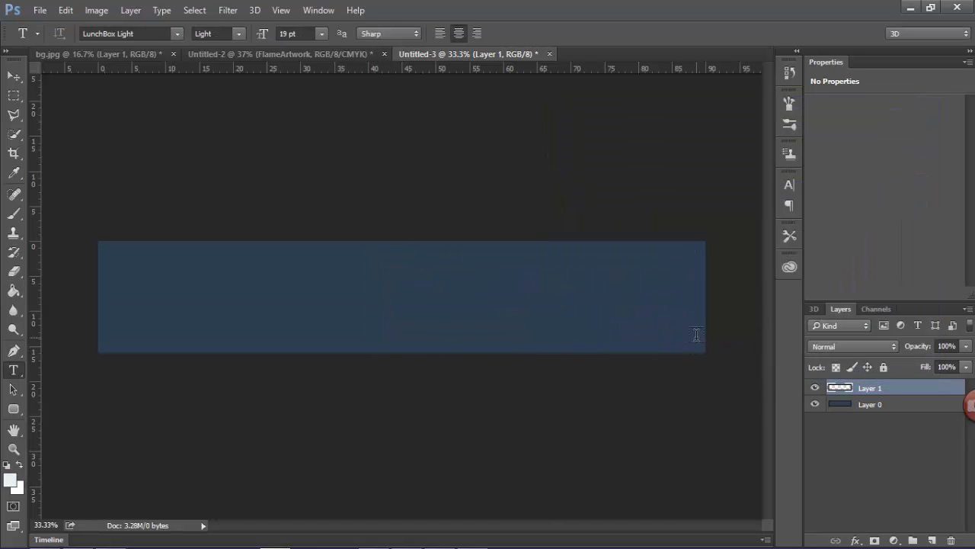
Type white 'GR8 DESIGNS' in a right-half text box in LunchBox Light, with GR8 bold
drag(373, 262, 697, 338)
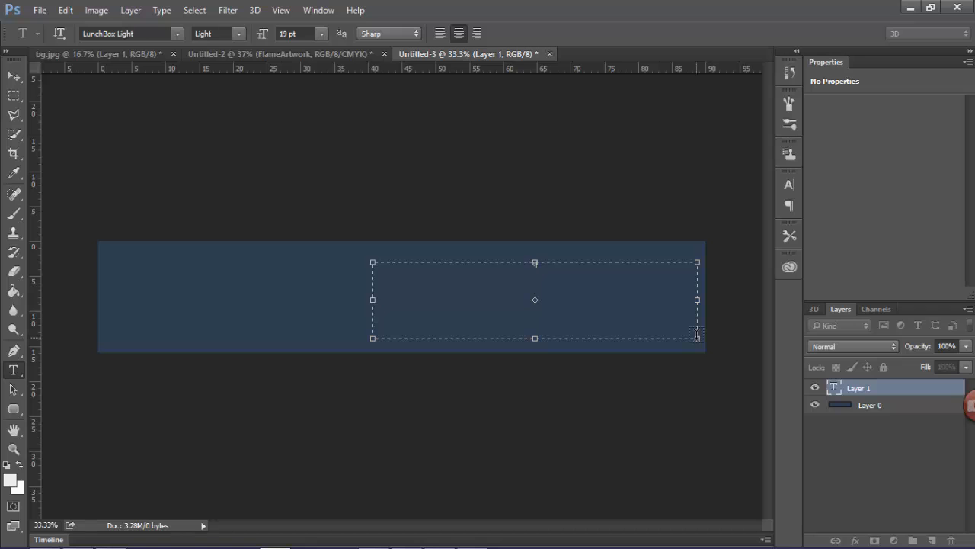
text(THINK OF A UNIQUE NAME)
click(297, 33)
text(25)
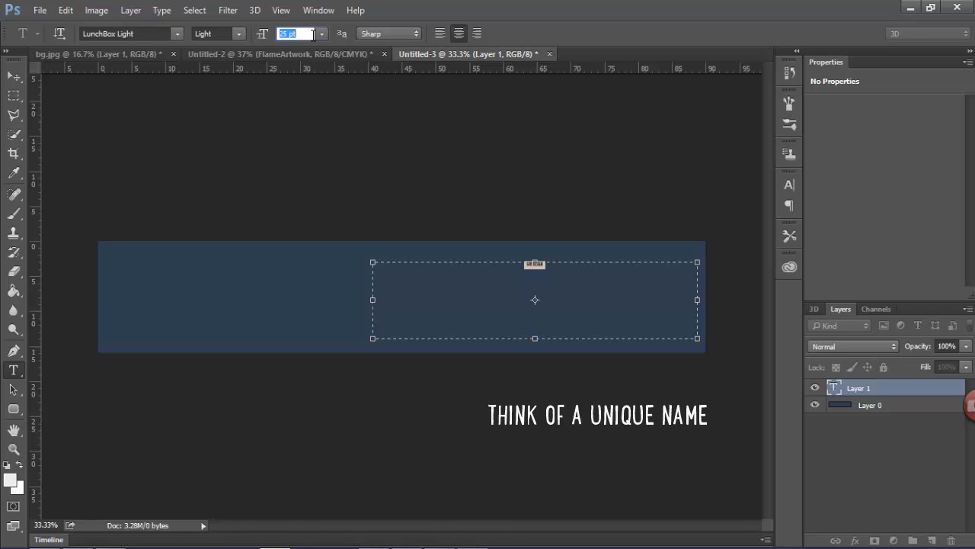
text(GR8 DESIGN)
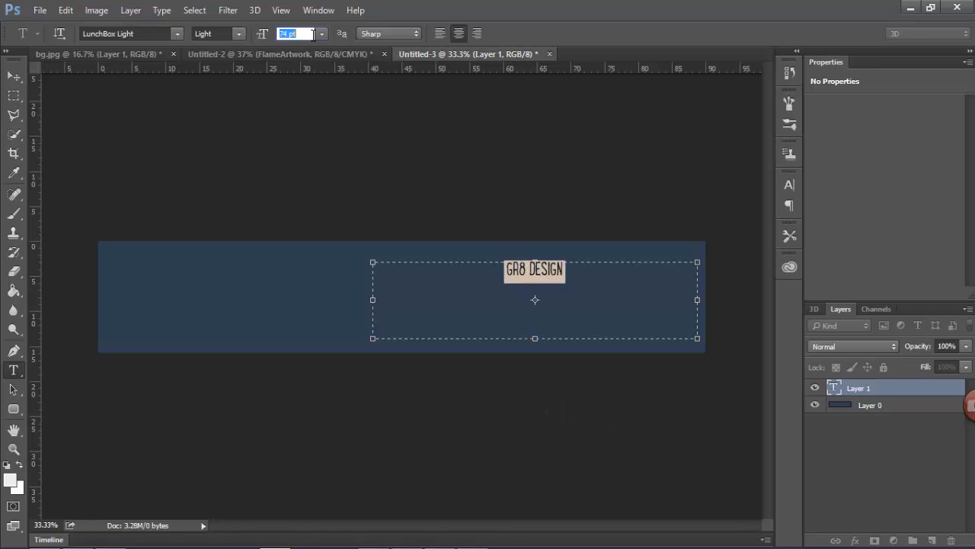
text(115 pt)
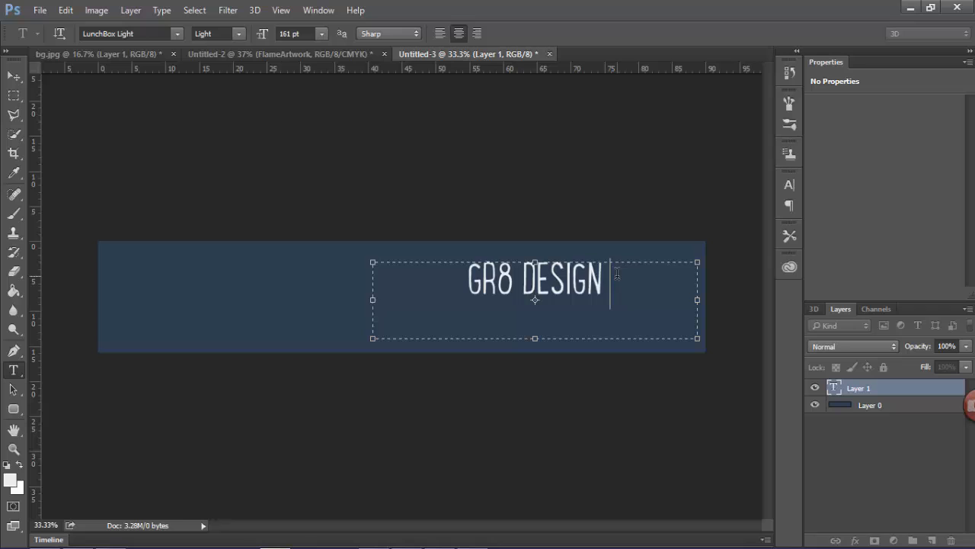
text(S)
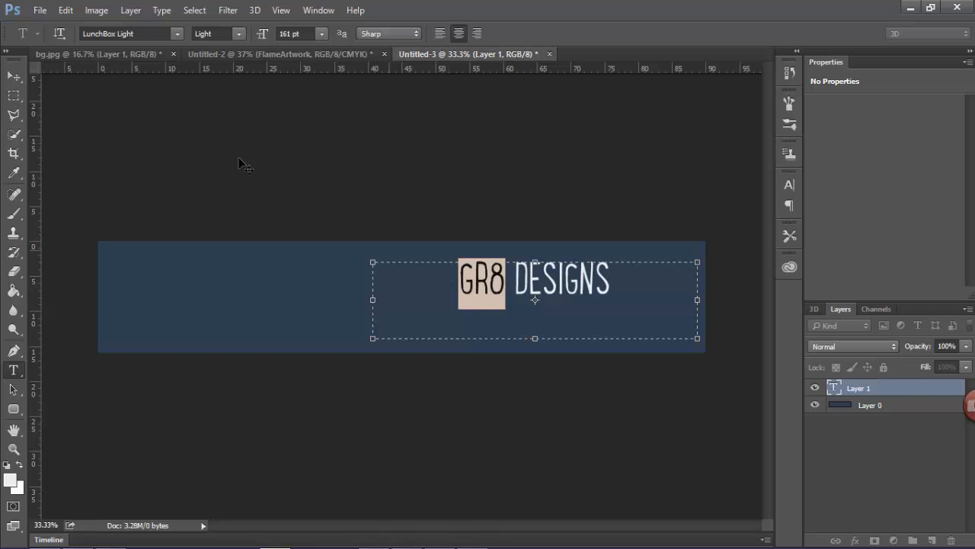
click(238, 33)
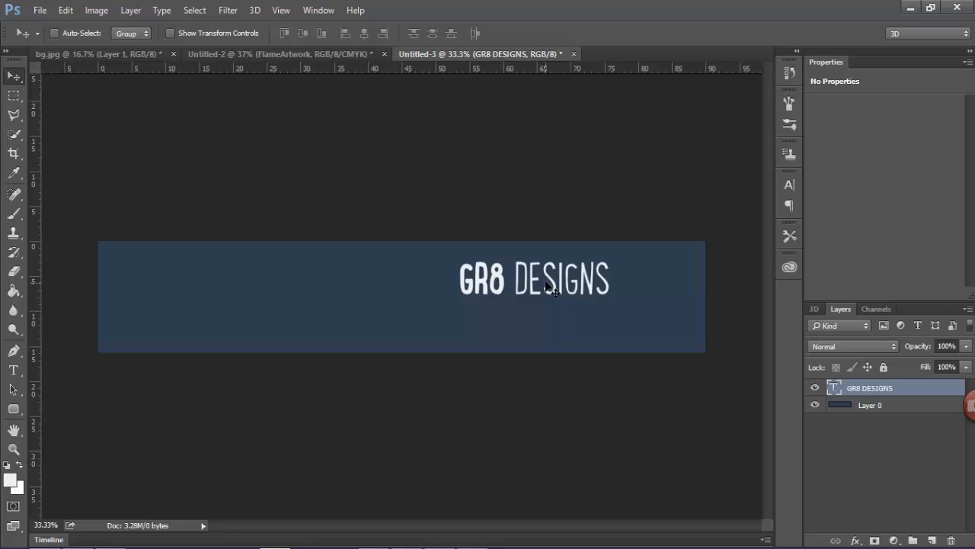
Drag the GR8 DESIGNS heading toward the banner's right edge
drag(533, 278, 617, 276)
text(MULTIEMDIA PORTFOLIO)
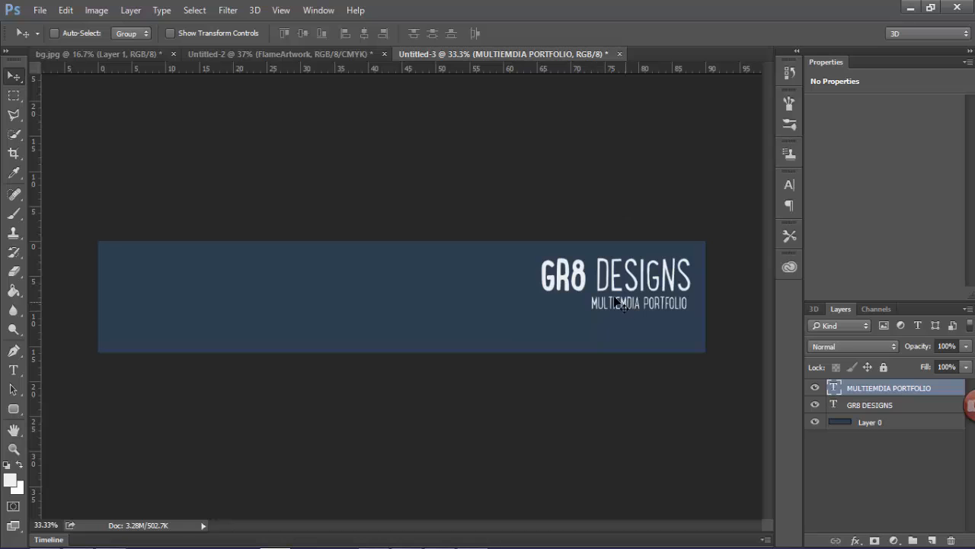
mouse_move(313, 99)
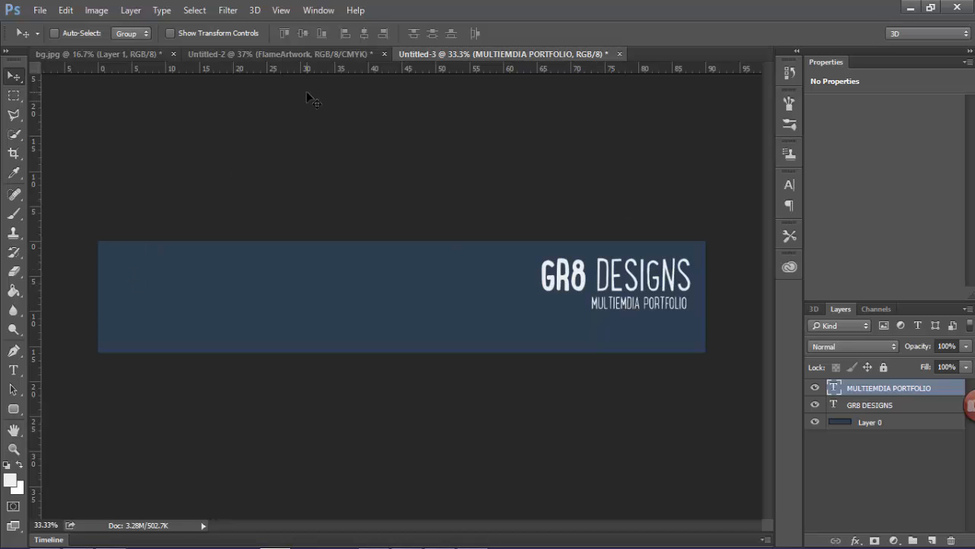
mouse_move(263, 304)
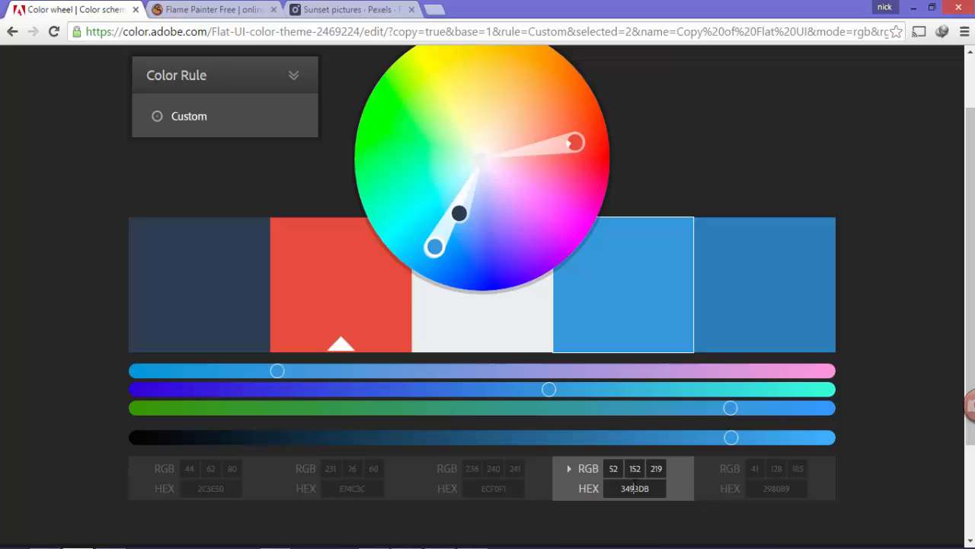
Select the fourth swatch's hex value 3498DB for copying
click(635, 488)
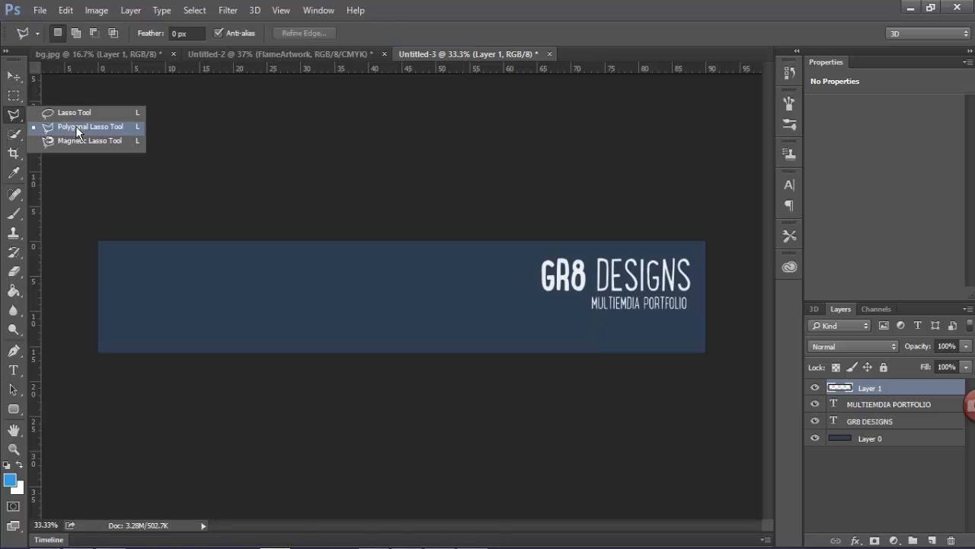
Draw a slanted stripe with the Polygonal Lasso and free-transform it along the left edge
click(90, 127)
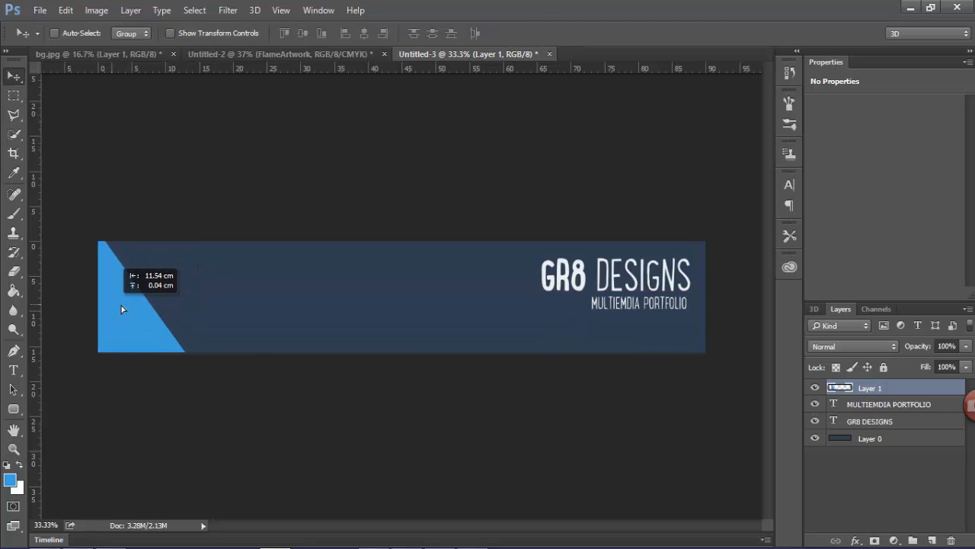
key(ctrl+t)
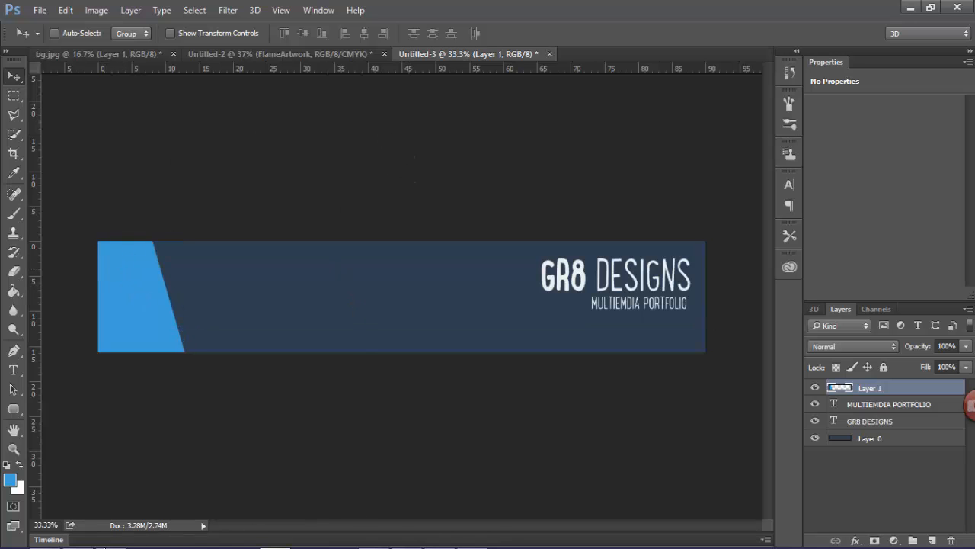
click(73, 9)
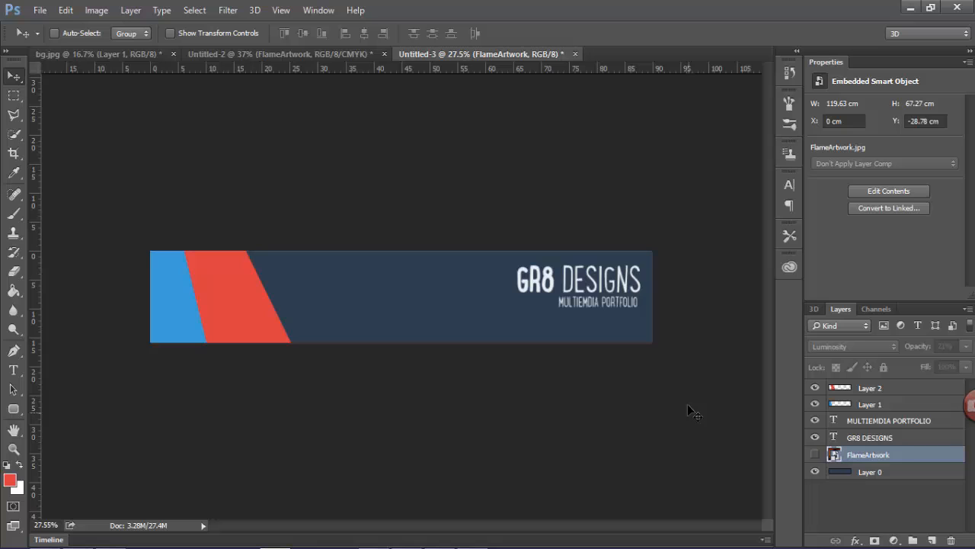
mouse_move(590, 446)
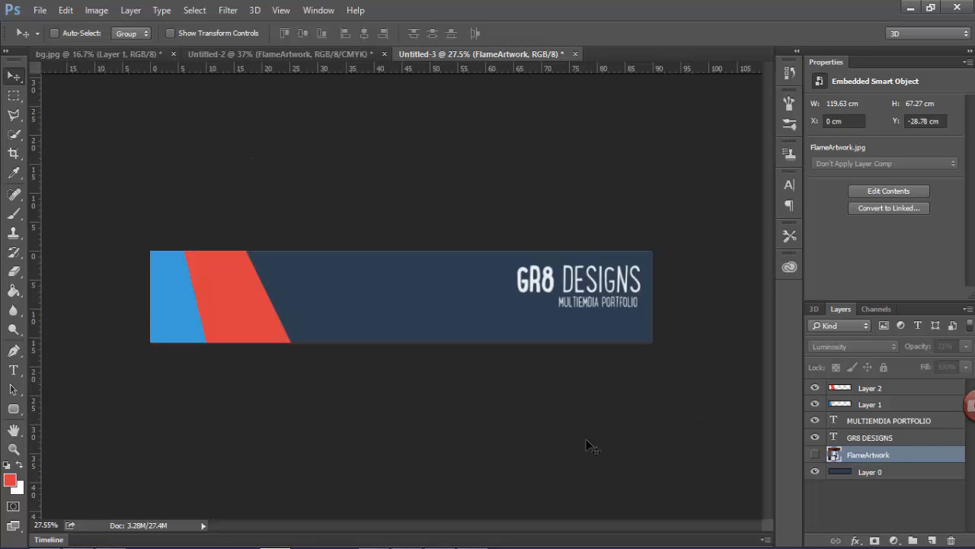
mouse_move(383, 210)
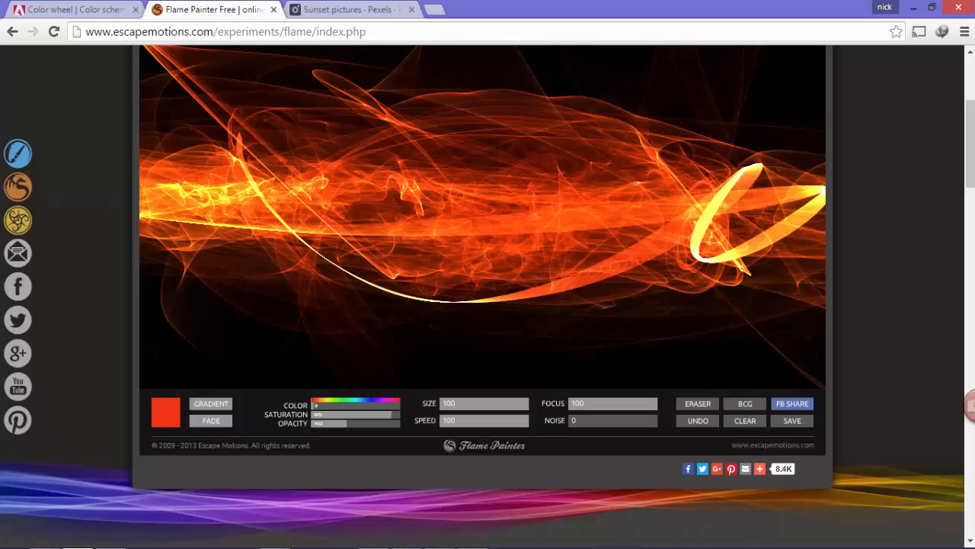
Switch to the Pexels tab showing the free sunset photo results
click(343, 9)
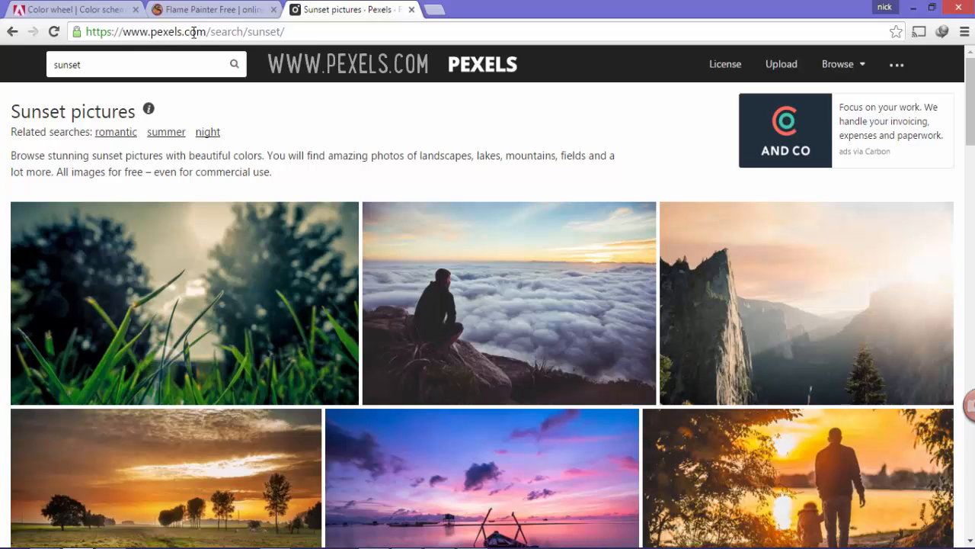
mouse_move(577, 471)
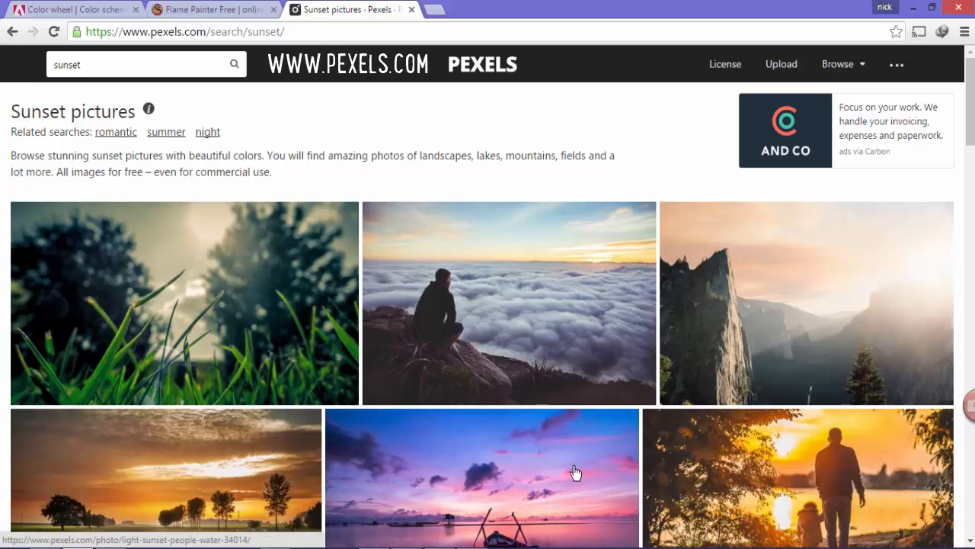
mouse_move(494, 321)
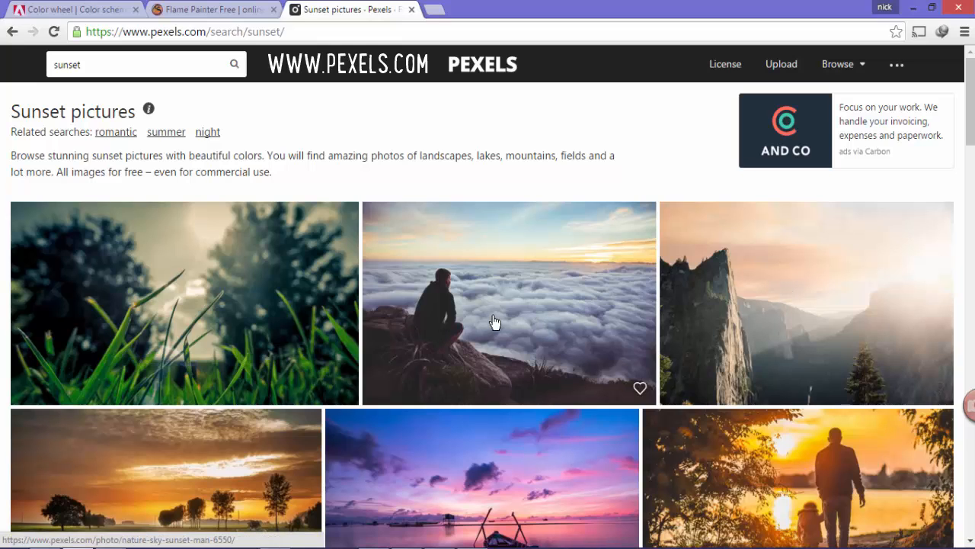
mouse_move(152, 510)
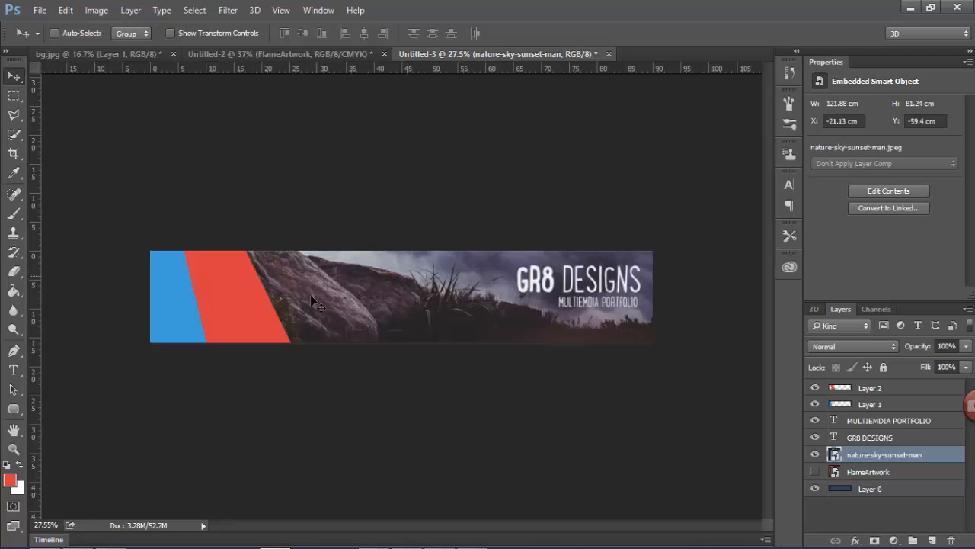
mouse_move(396, 297)
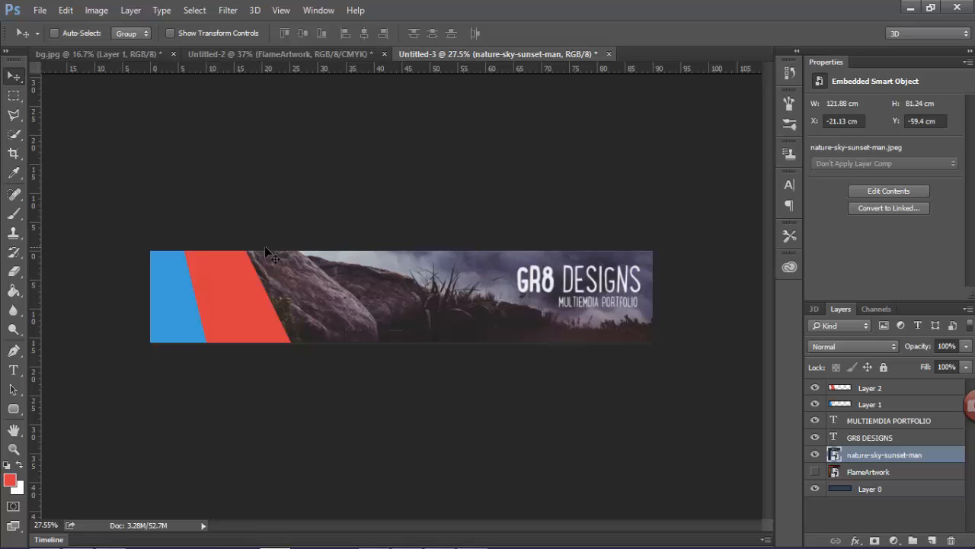
mouse_move(922, 411)
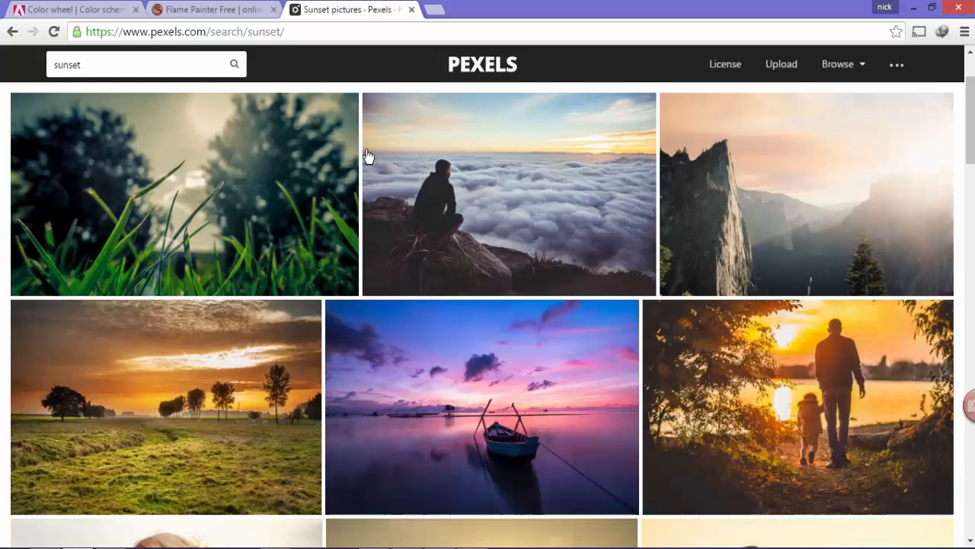
Return to the Flame Painter tab with the orange flame artwork
click(213, 9)
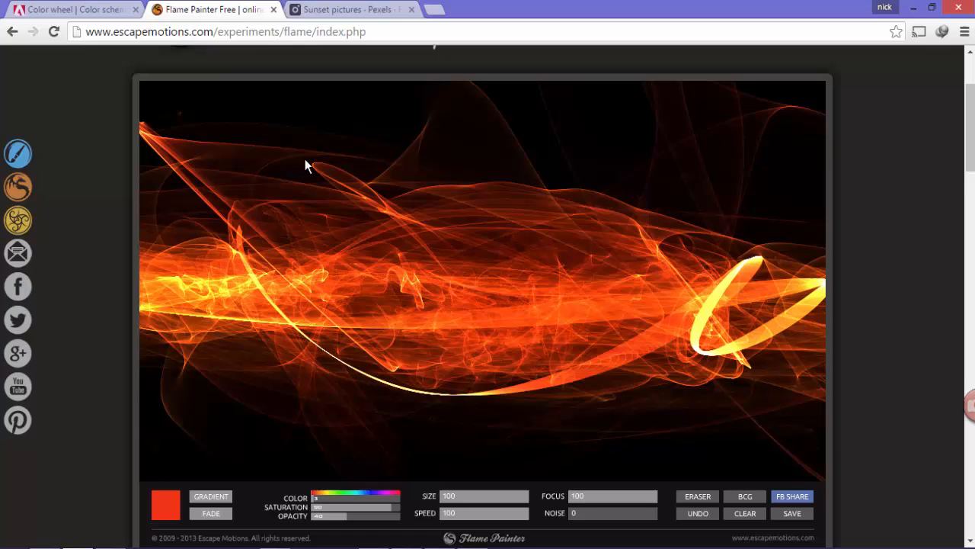
mouse_move(585, 290)
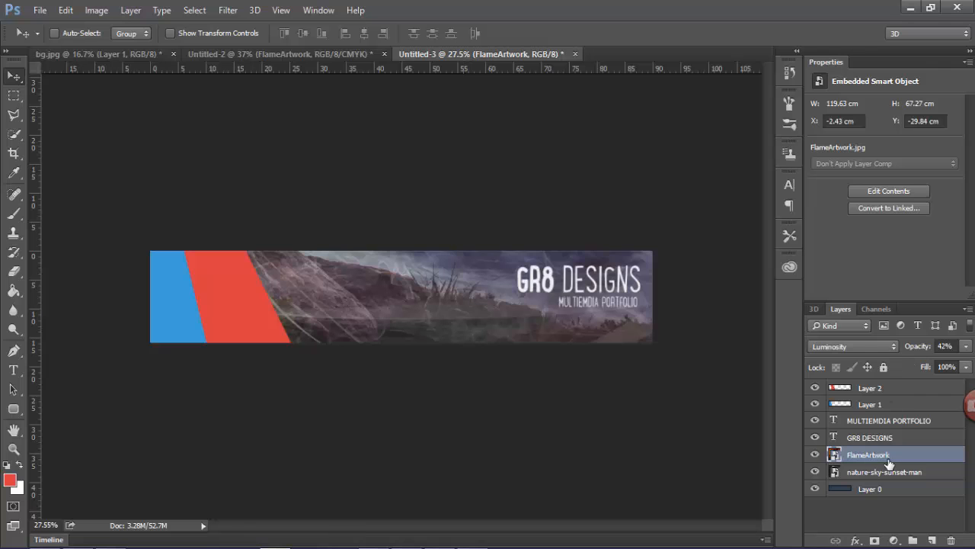
Try Color, Subtract, Exclusion, Pin Light and Overlay blends on FlameArtwork, then set opacity to 0%
click(851, 346)
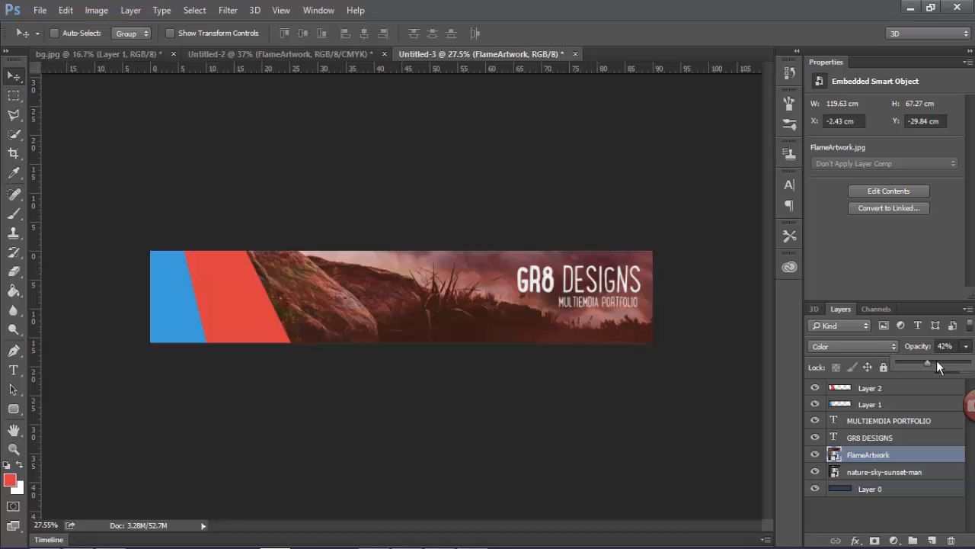
click(849, 346)
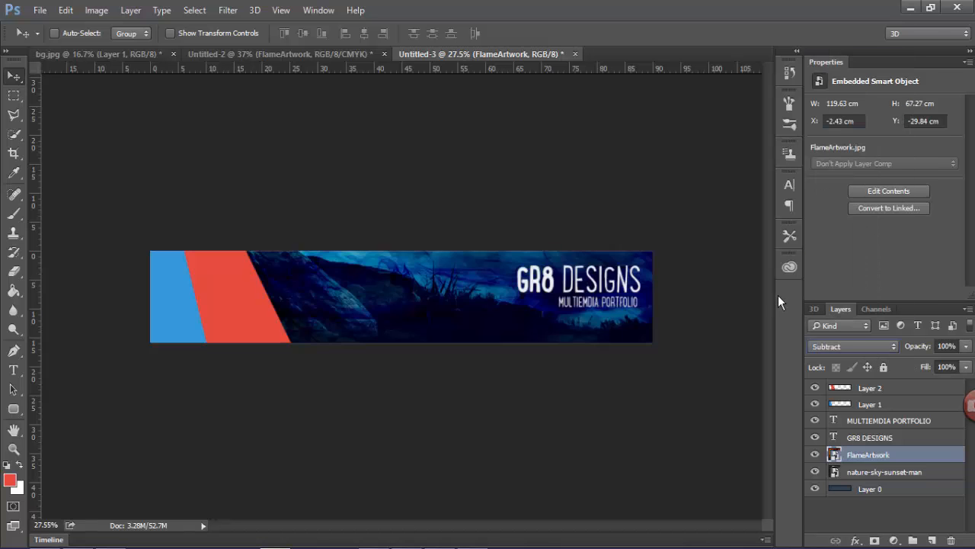
click(852, 346)
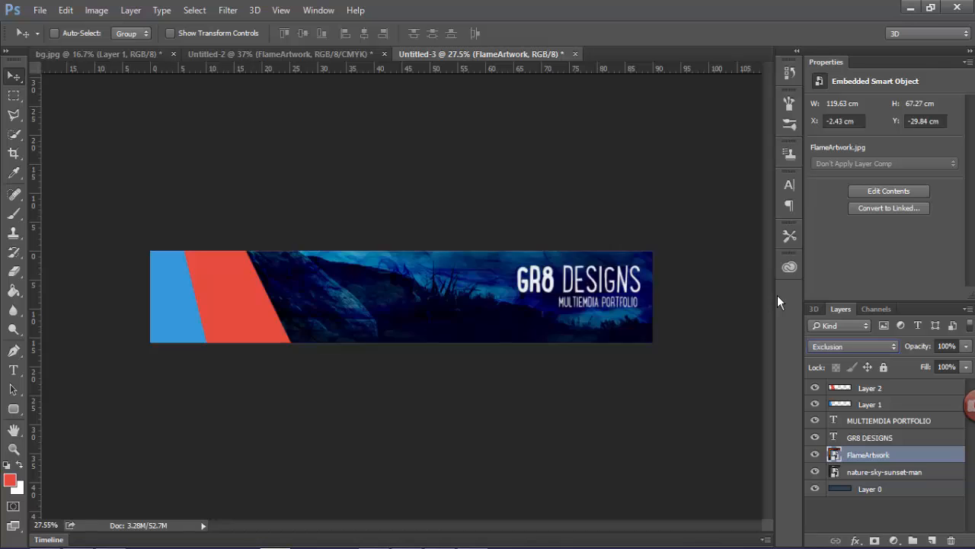
click(852, 346)
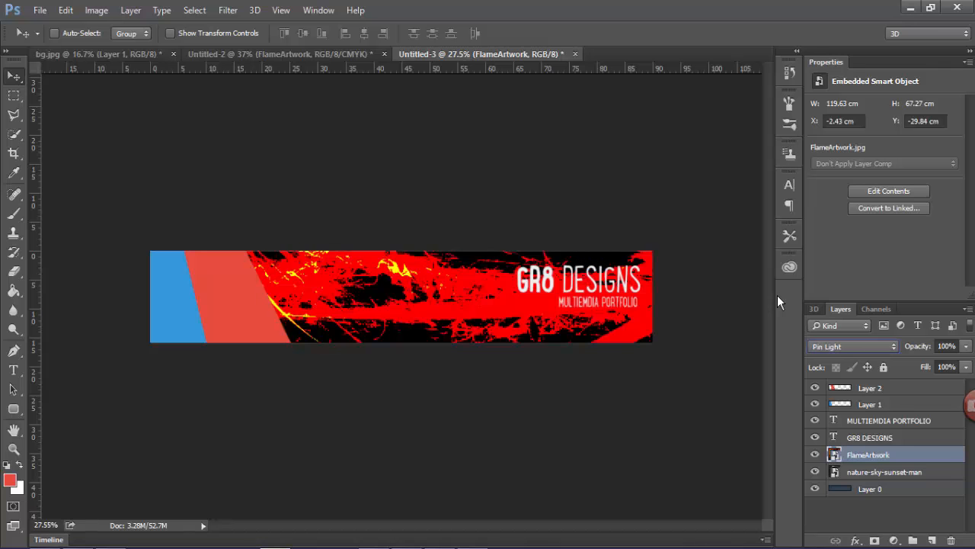
click(849, 346)
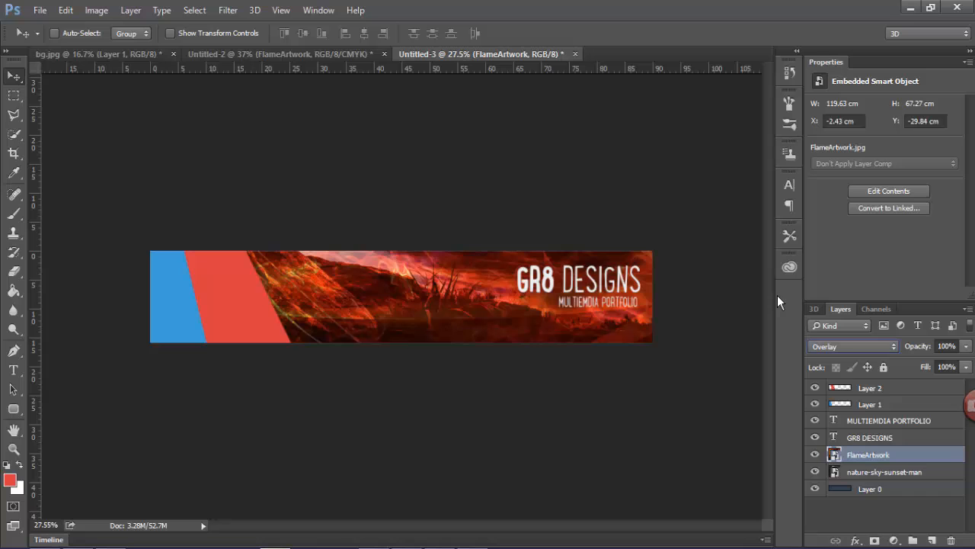
click(966, 346)
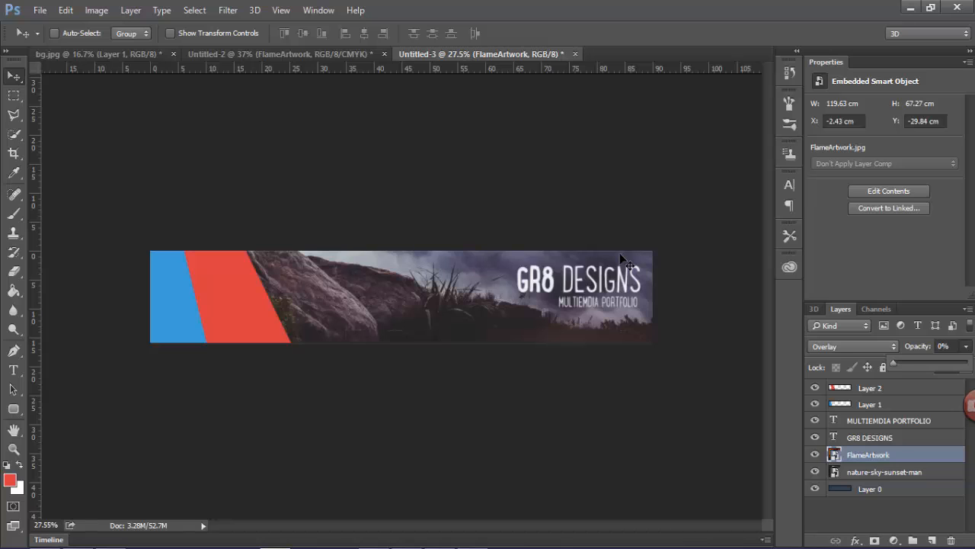
mouse_move(124, 290)
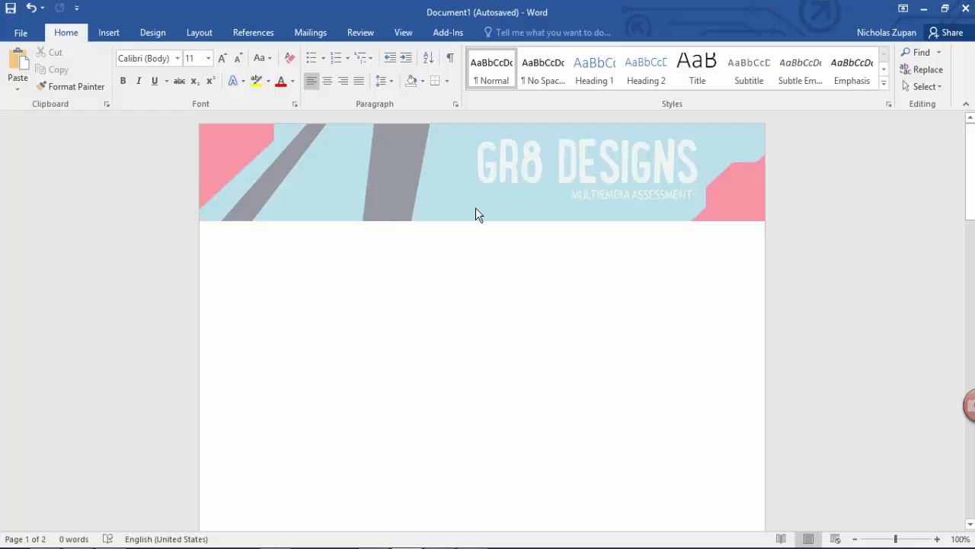
Open Word's page-one header for editing and insert the GR8 DESIGNS banner picture
double_click(457, 202)
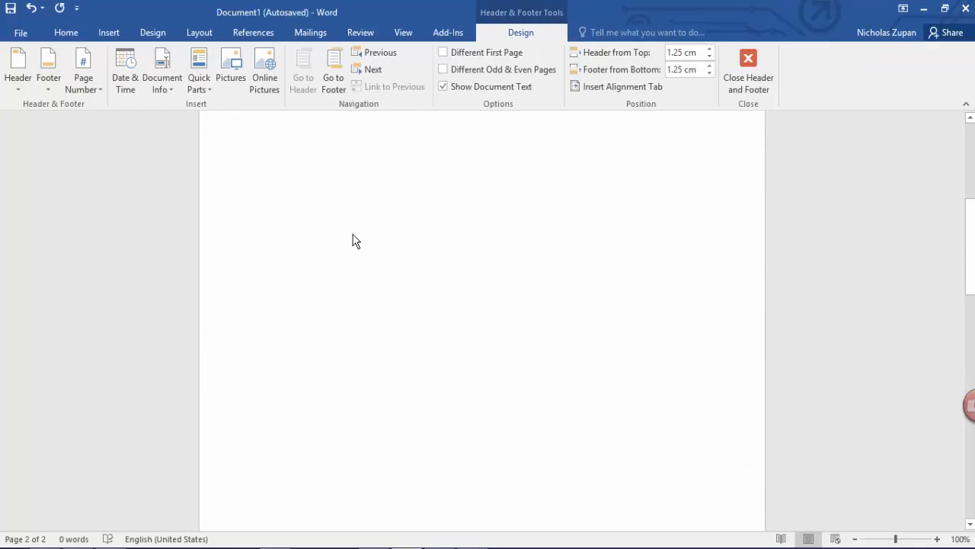
click(108, 32)
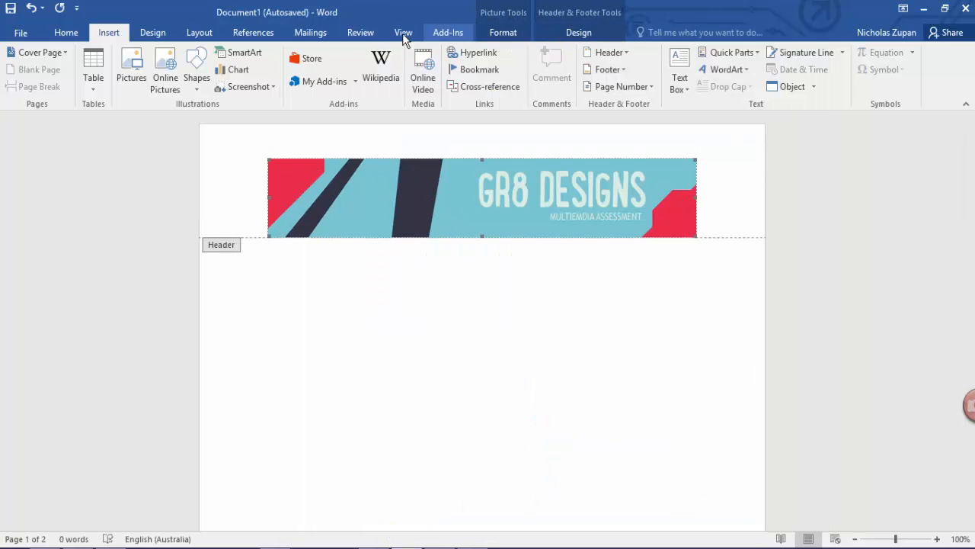
Set the GR8 DESIGNS header picture's text wrapping to In Front of Text
click(480, 198)
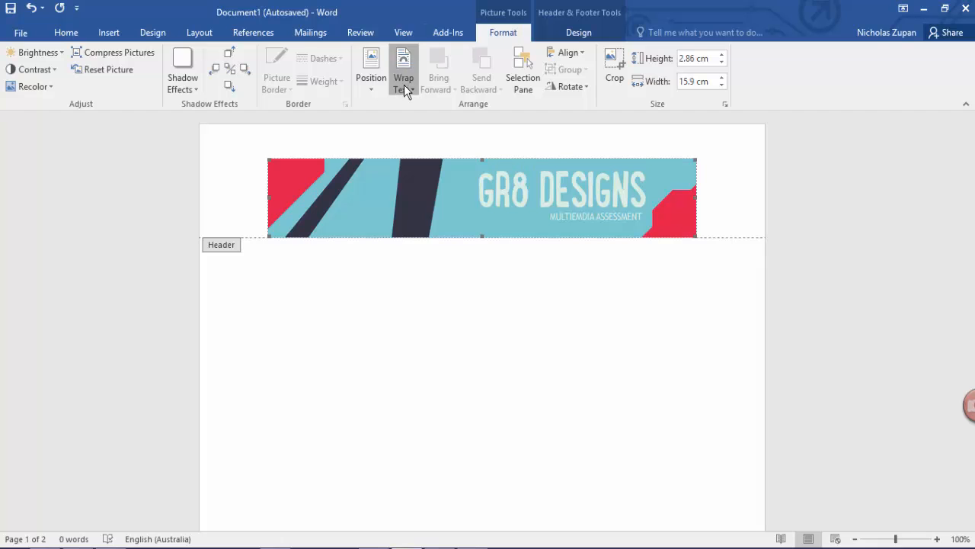
click(481, 198)
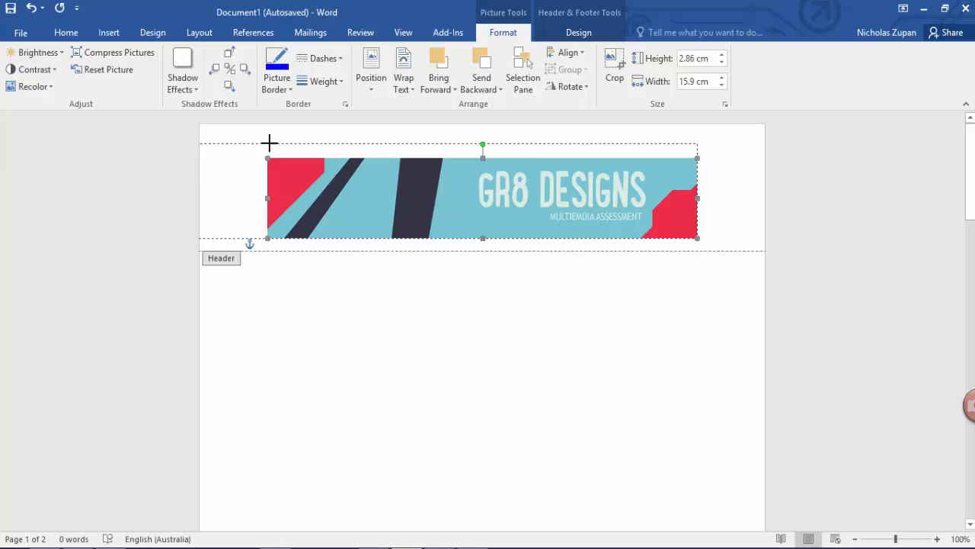
mouse_move(313, 145)
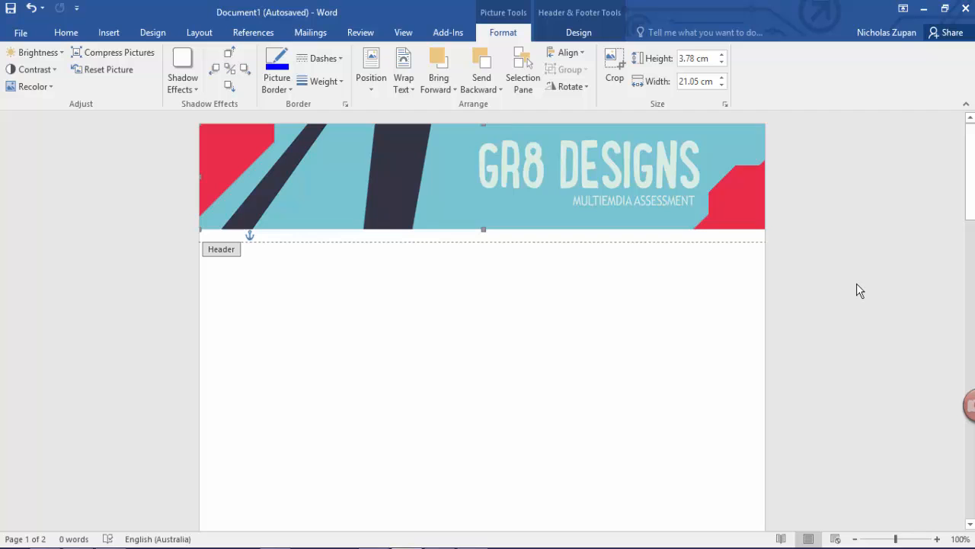
mouse_move(819, 195)
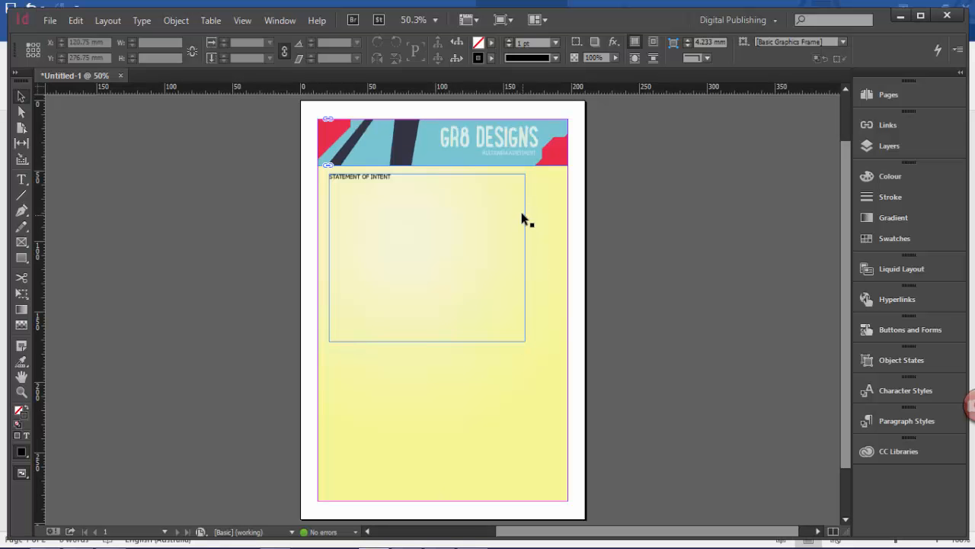
Place HEADER.jpg from the Desktop into the InDesign header frame across the page top
click(426, 256)
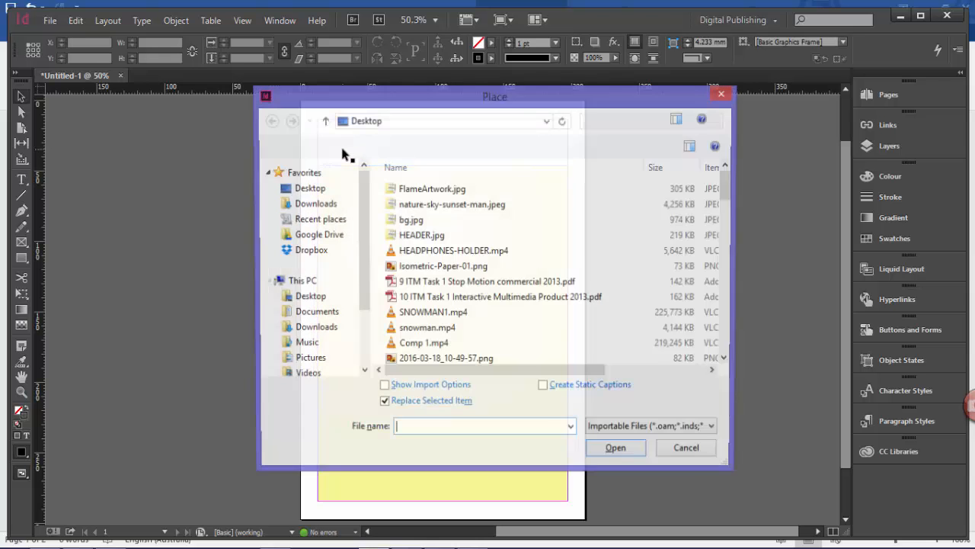
click(420, 235)
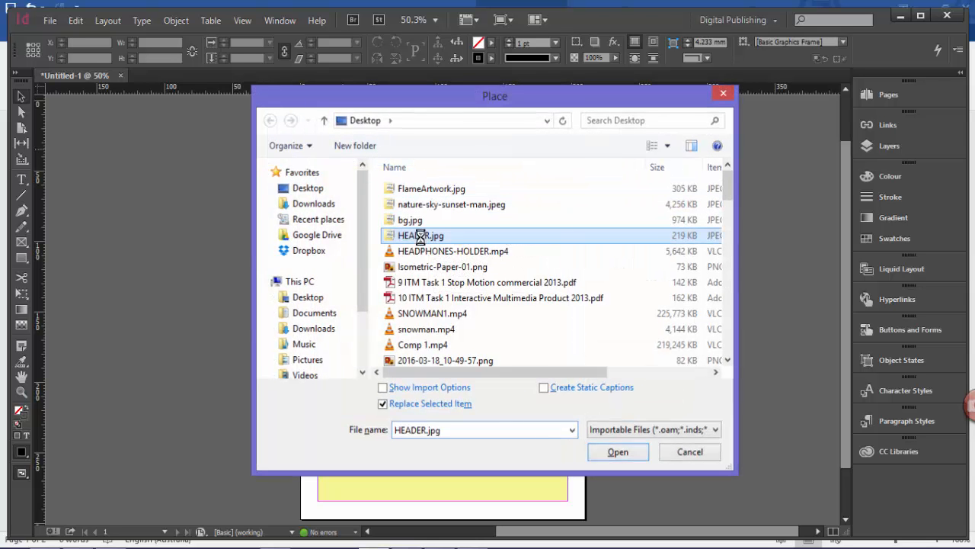
click(618, 451)
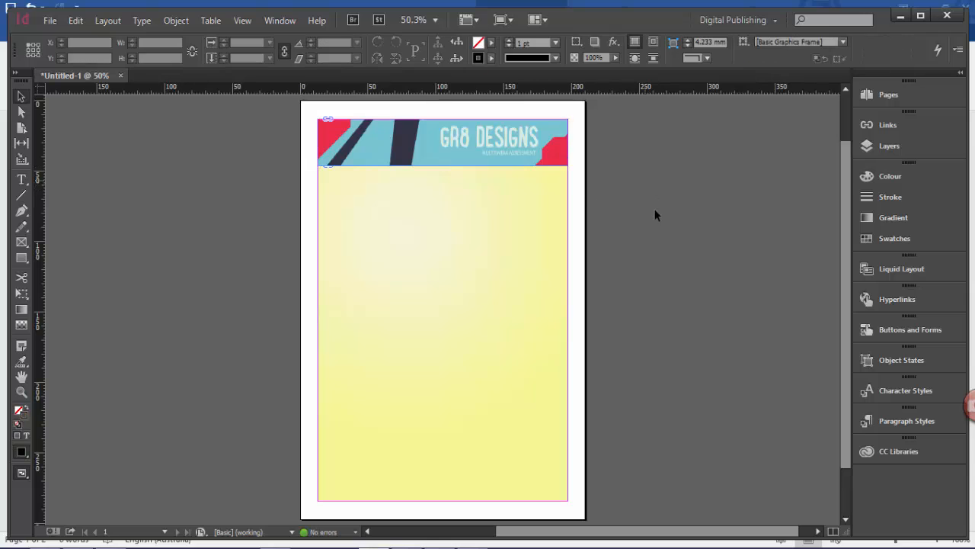
mouse_move(653, 326)
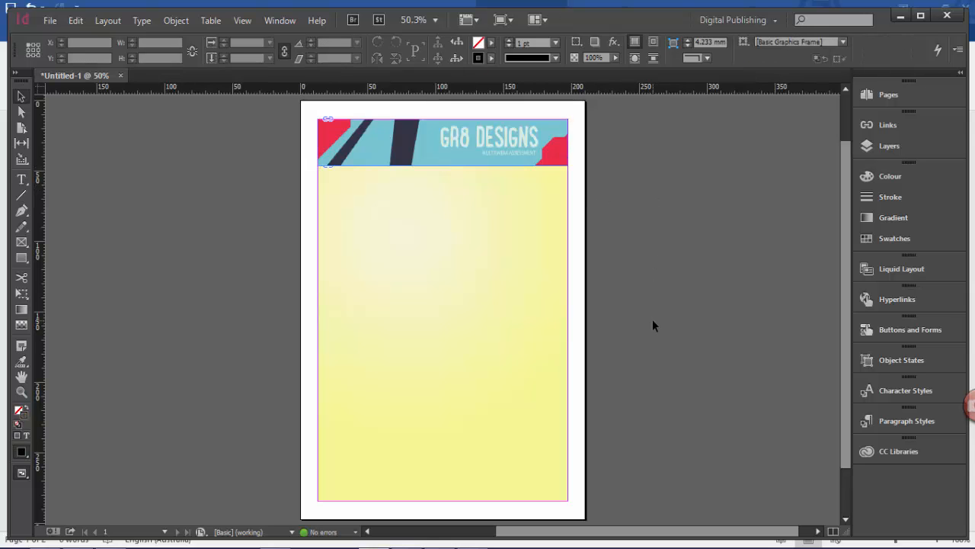